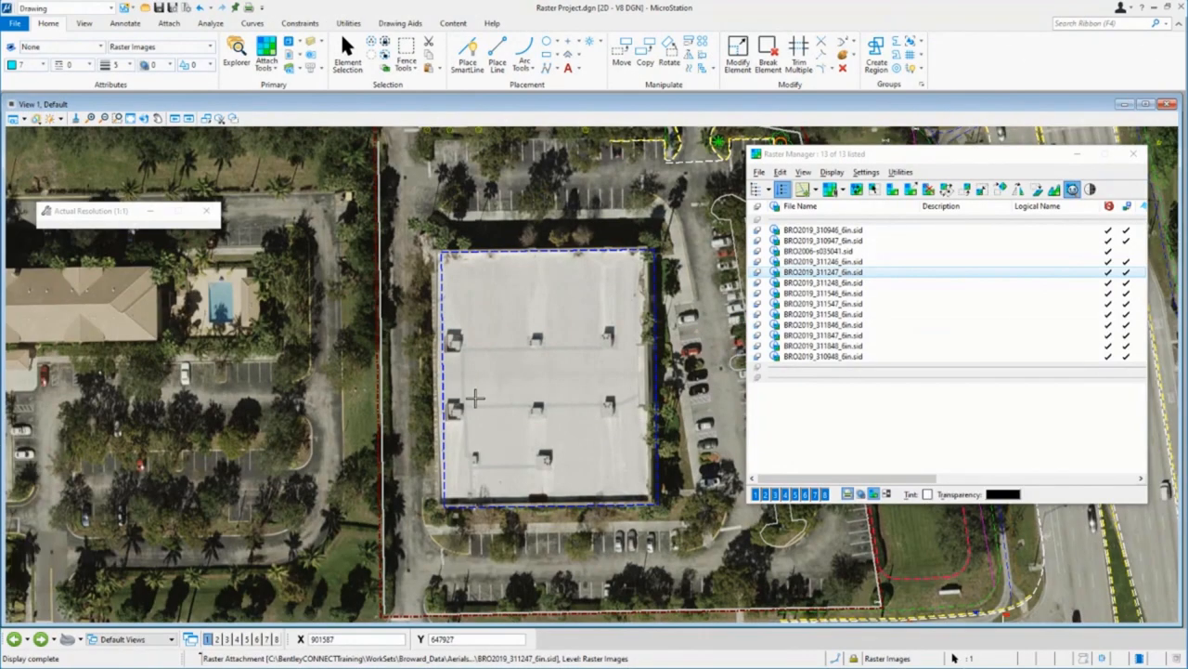
{"action": "mouse_move", "coordinate": [584, 335]}
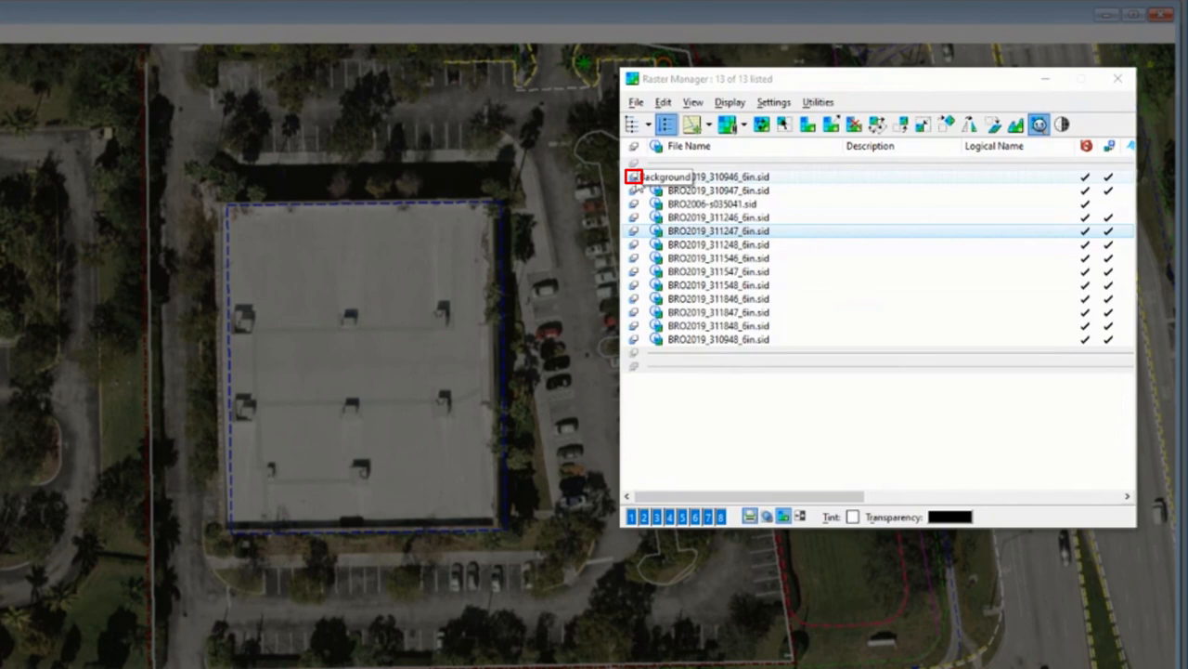
Step: Select the BRO2006-s035041.sid raster and bring up its Plane choices in Raster Manager
{"action": "left_click", "coordinate": [635, 177]}
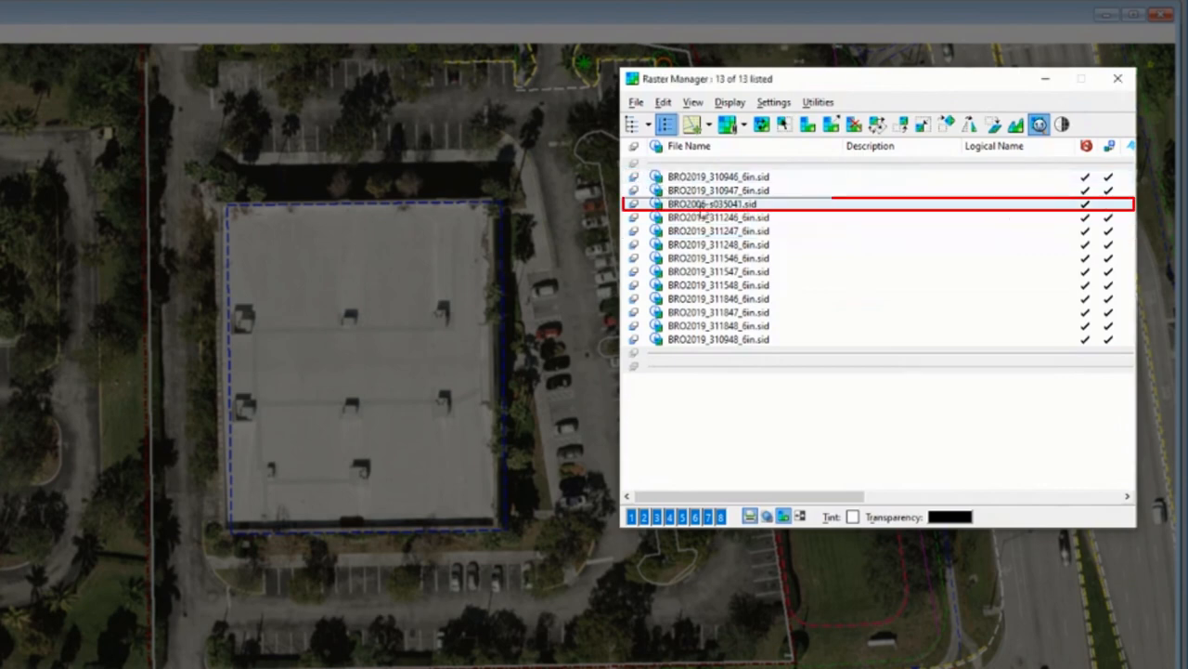
{"action": "left_click", "coordinate": [719, 204]}
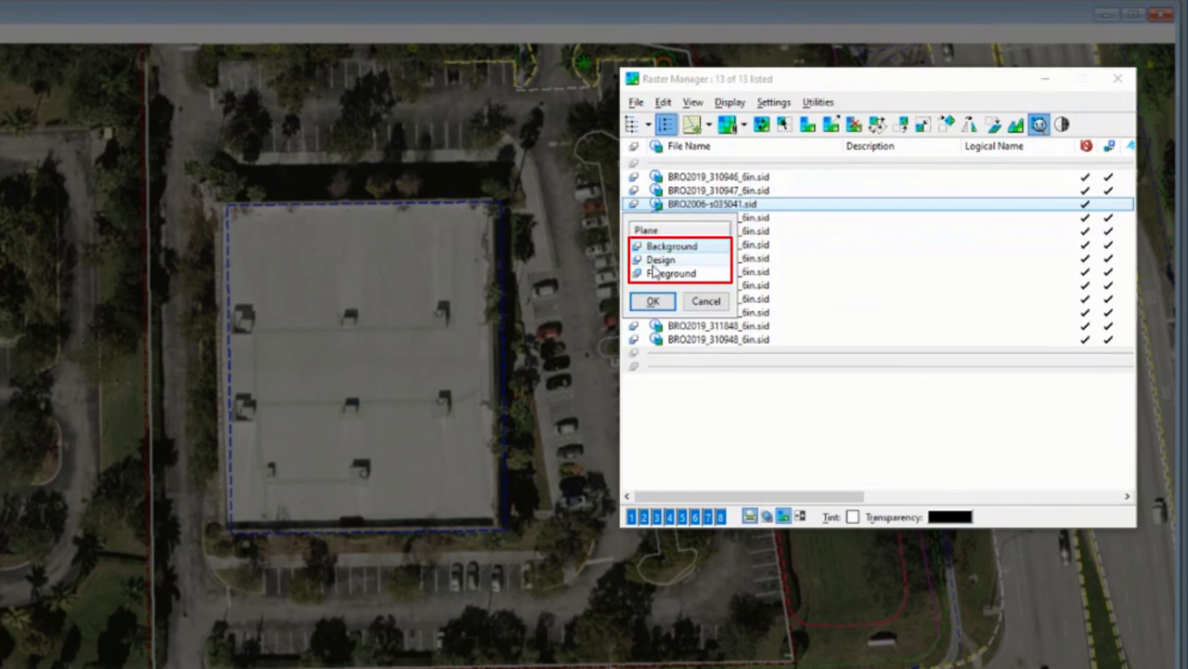
Step: Try the Background plane, then settle the BRO2006 raster on the Design plane
{"action": "left_click", "coordinate": [671, 245]}
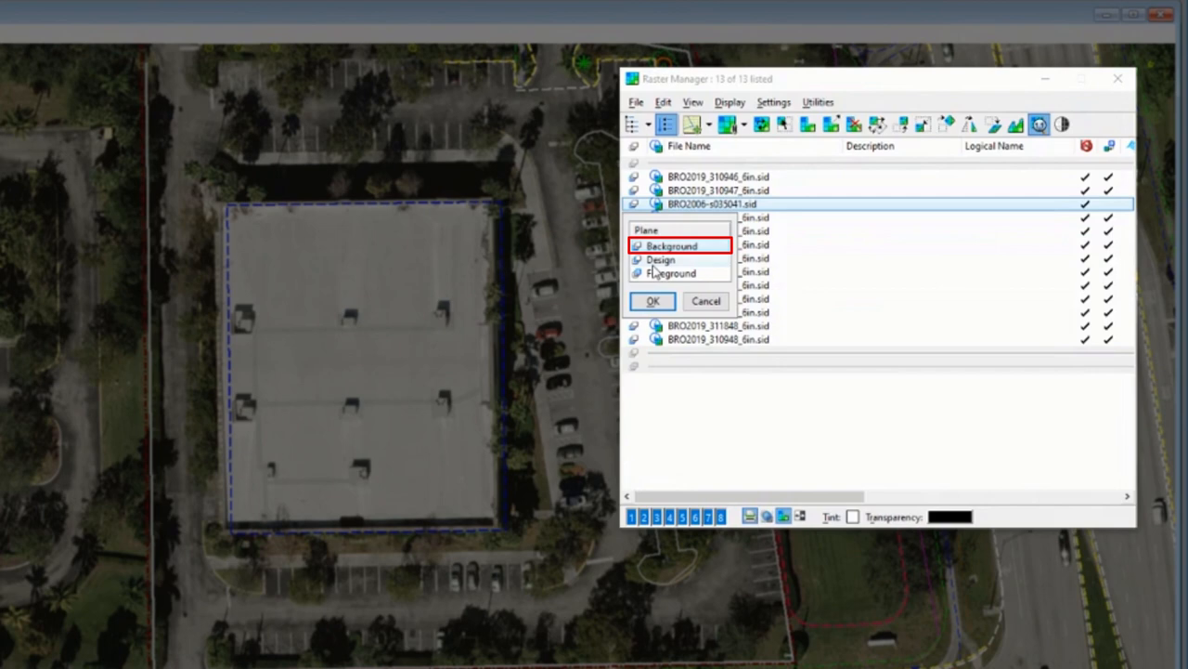
{"action": "left_click", "coordinate": [671, 273]}
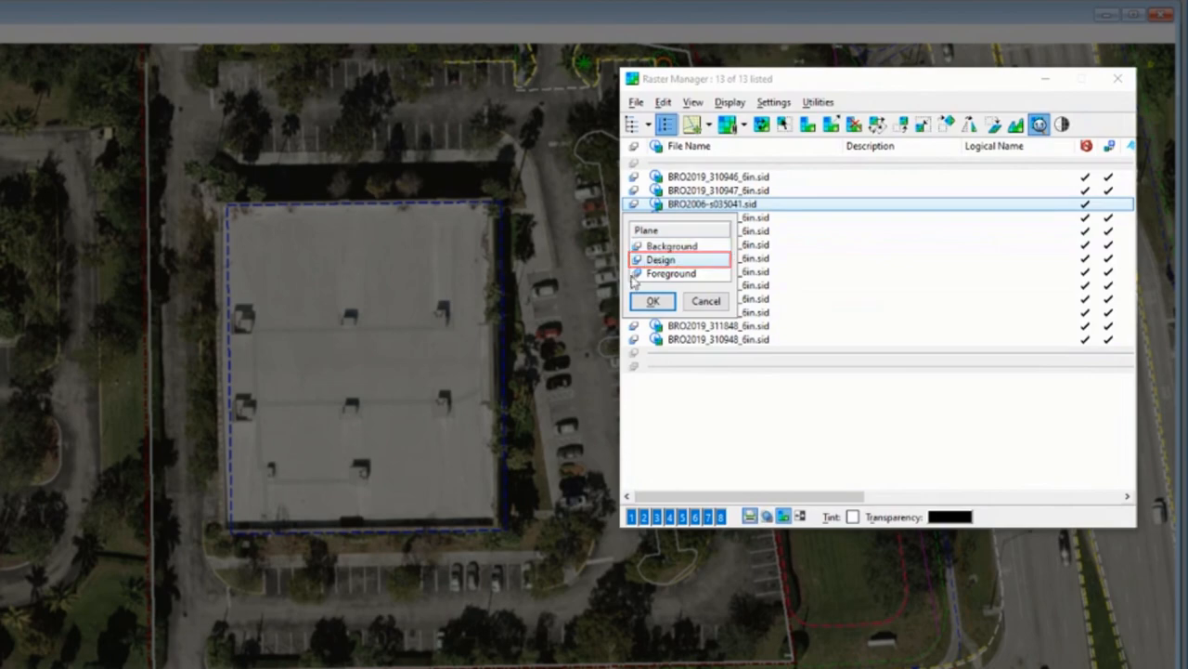
{"action": "left_click", "coordinate": [652, 300]}
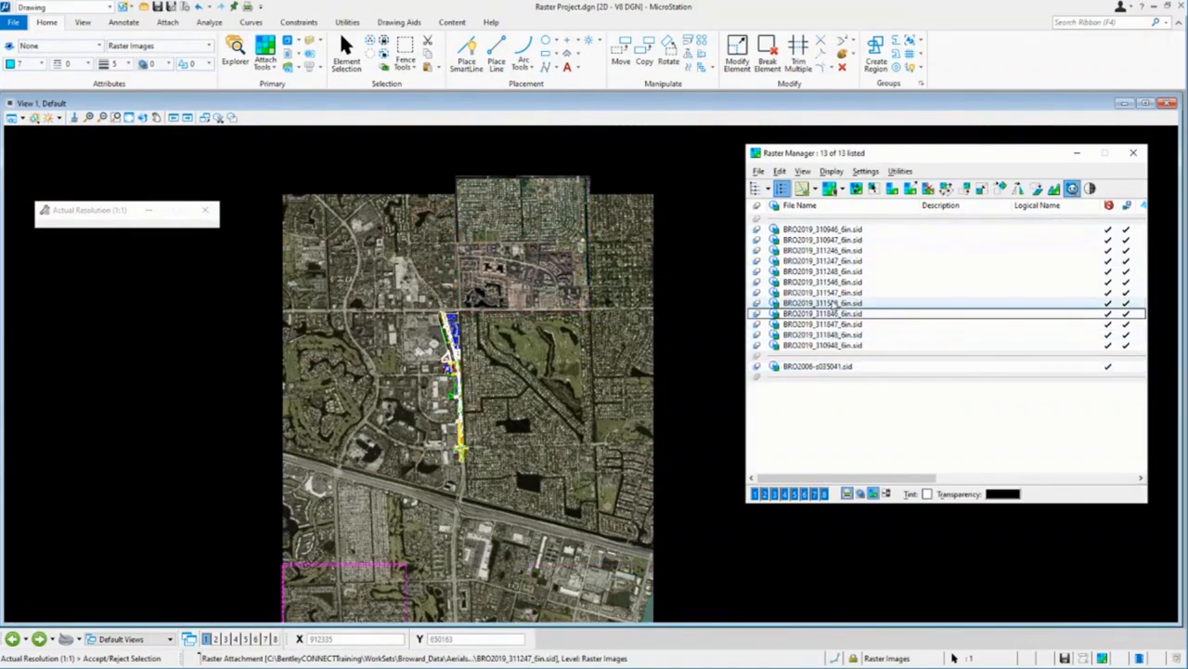
{"action": "left_click", "coordinate": [821, 260]}
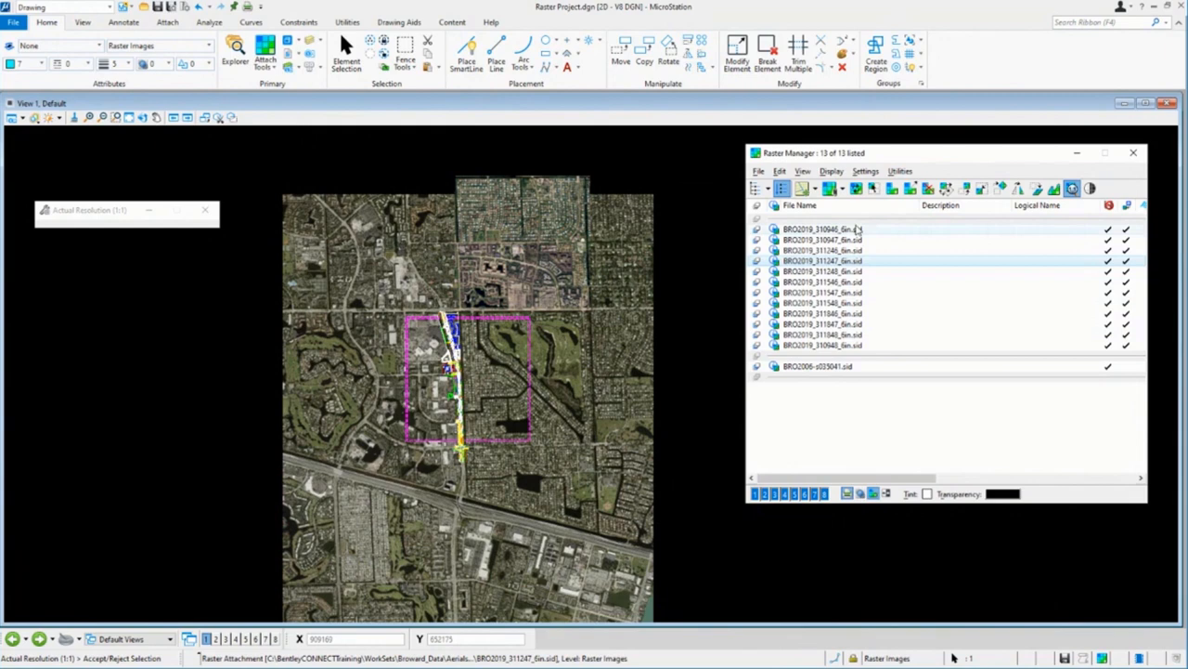
{"action": "left_click", "coordinate": [821, 249]}
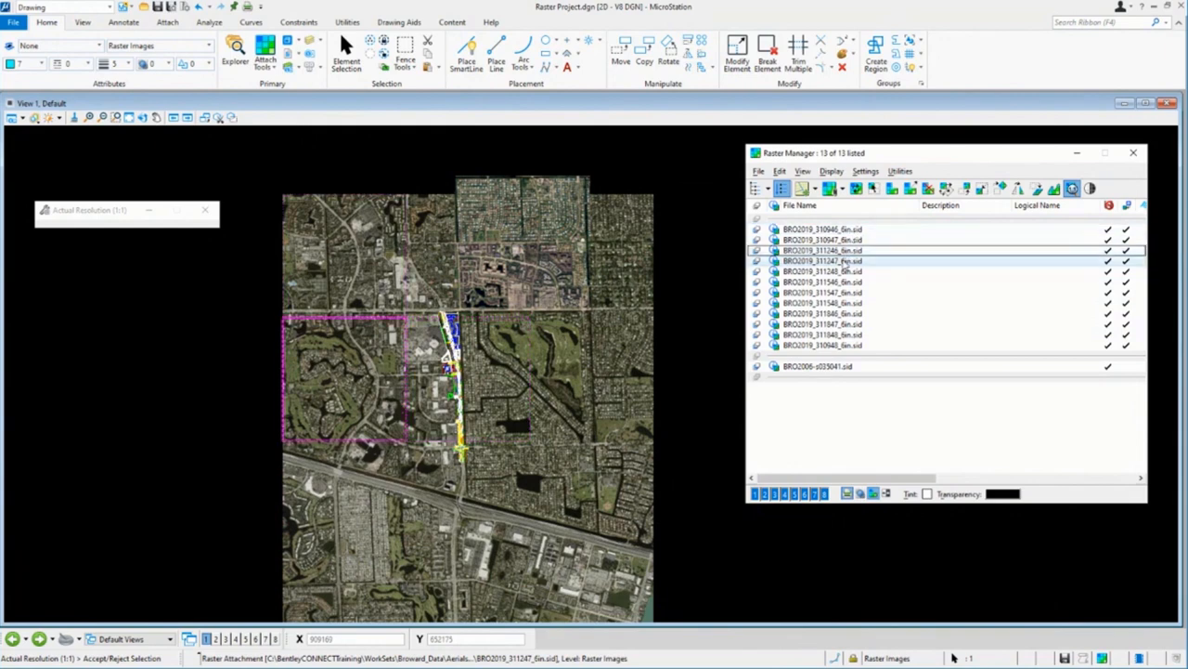
{"action": "left_click", "coordinate": [821, 313]}
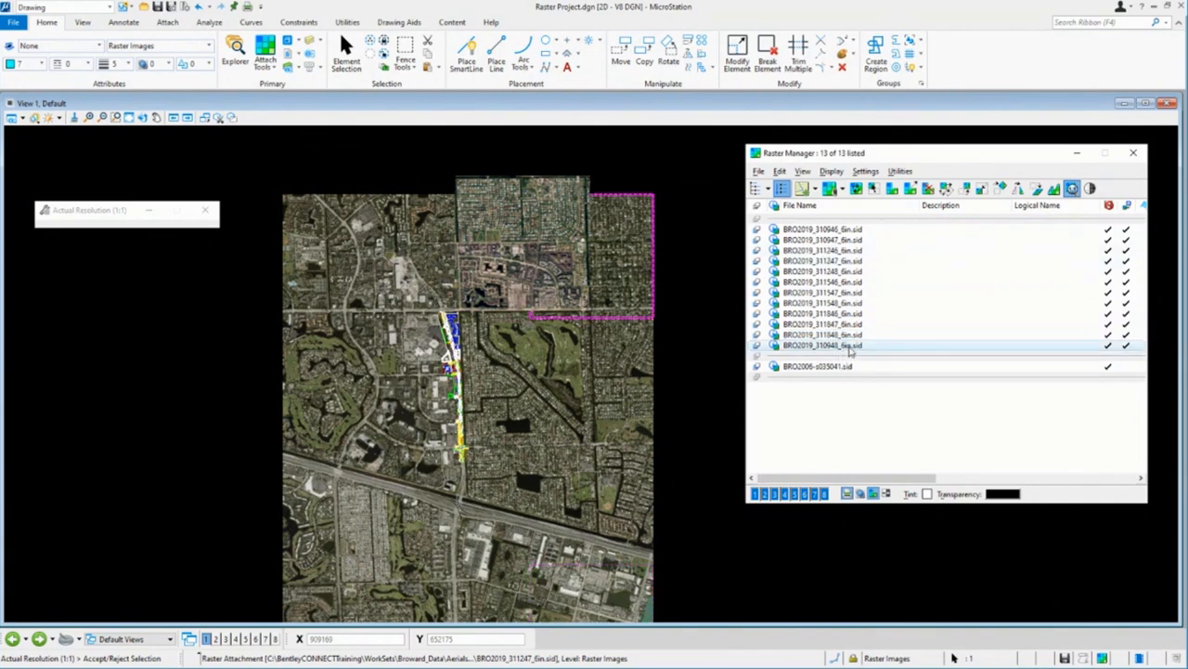
{"action": "right_click", "coordinate": [845, 346]}
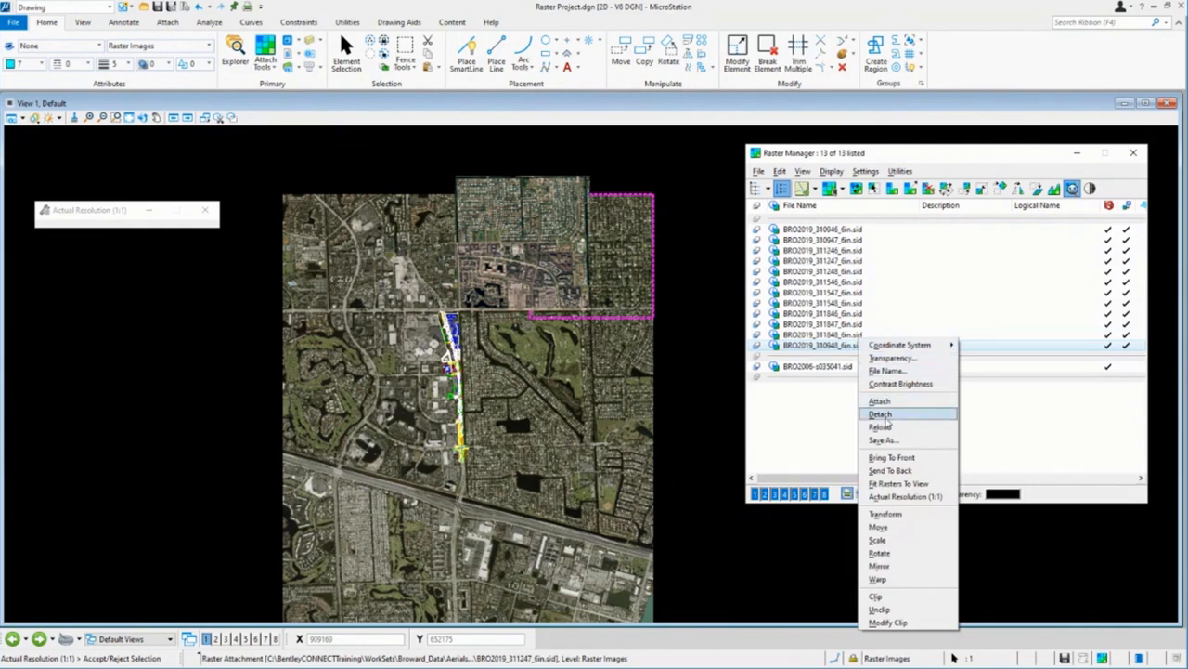
{"action": "mouse_move", "coordinate": [897, 483]}
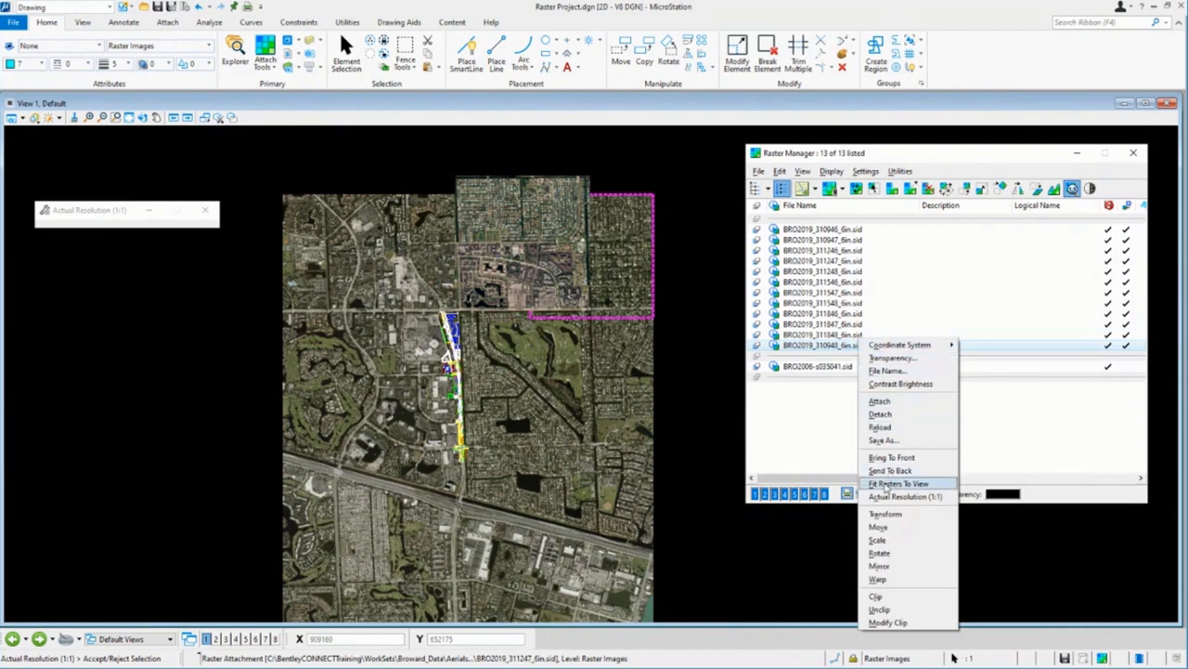
{"action": "mouse_move", "coordinate": [891, 457]}
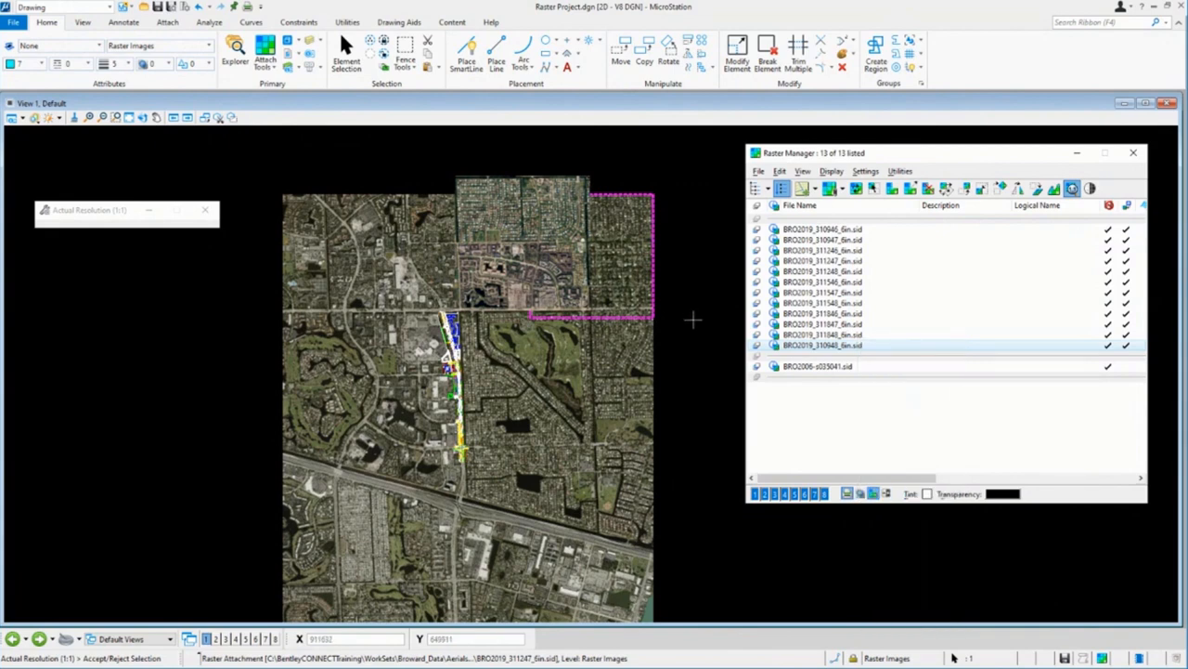
{"action": "mouse_move", "coordinate": [654, 195]}
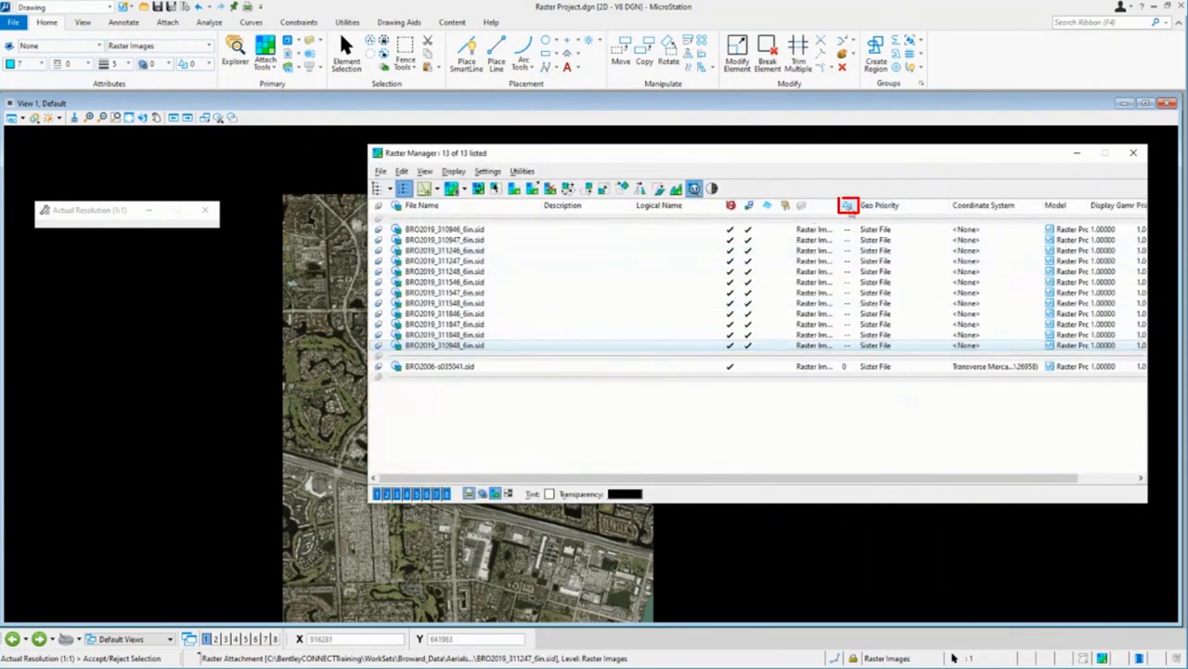
{"action": "mouse_move", "coordinate": [847, 205]}
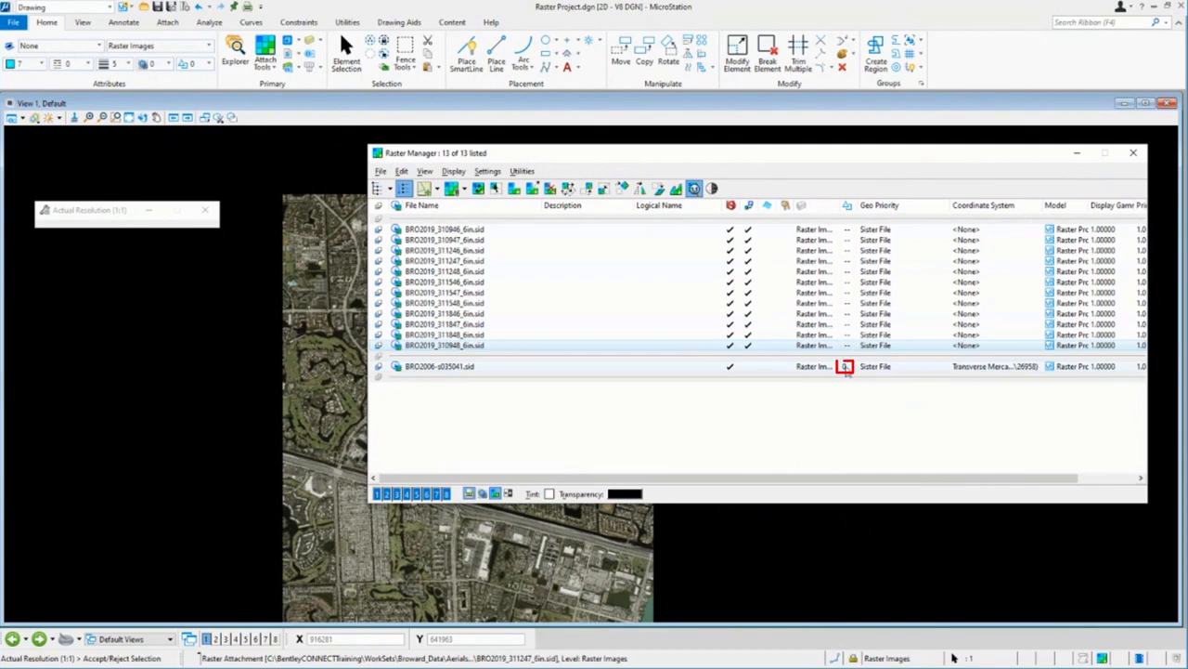
Step: Inspect the BRO2006 raster's geo priority value in the widened list
{"action": "left_click", "coordinate": [845, 366]}
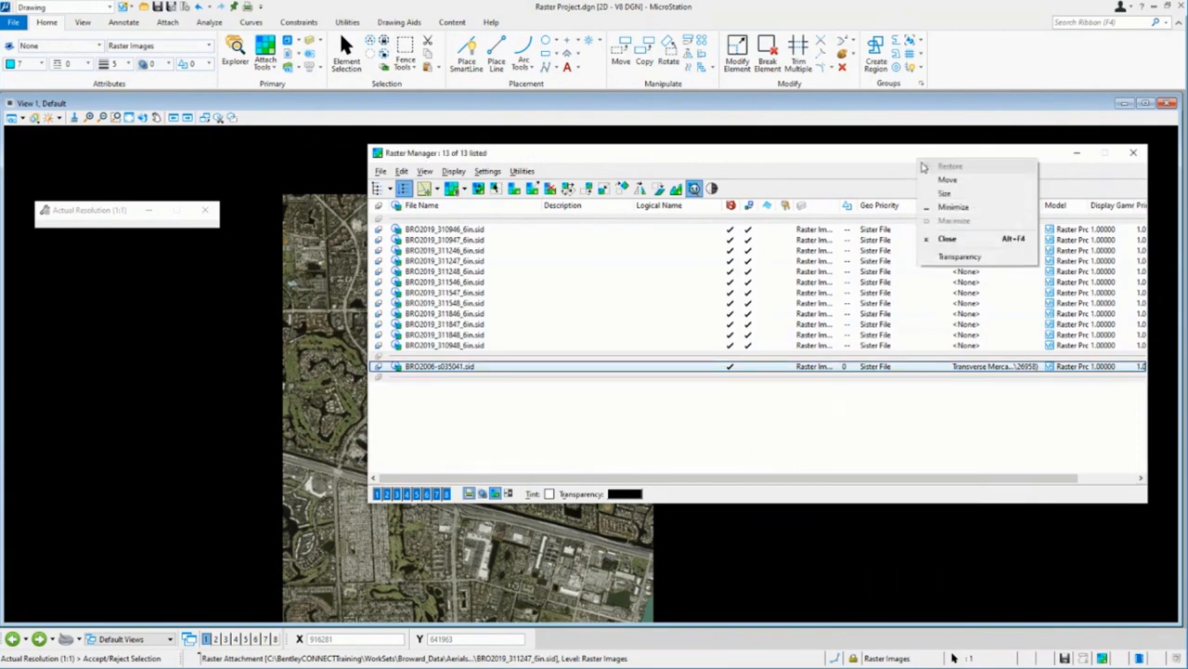
{"action": "left_click", "coordinate": [13, 21]}
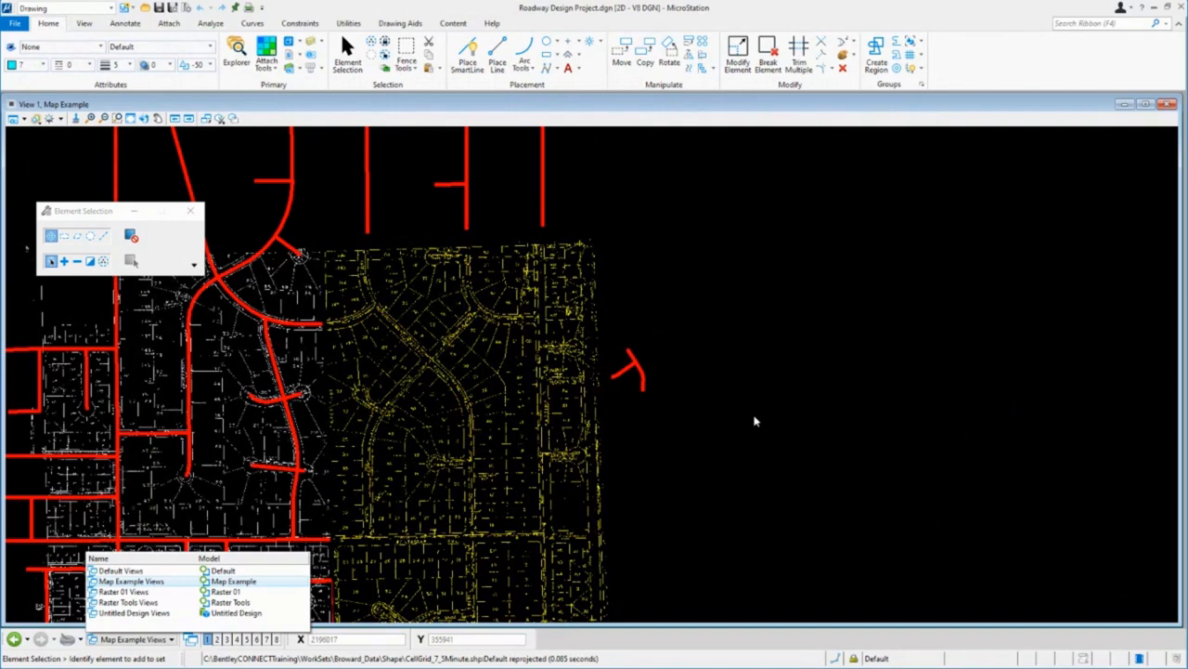
{"action": "mouse_move", "coordinate": [537, 337]}
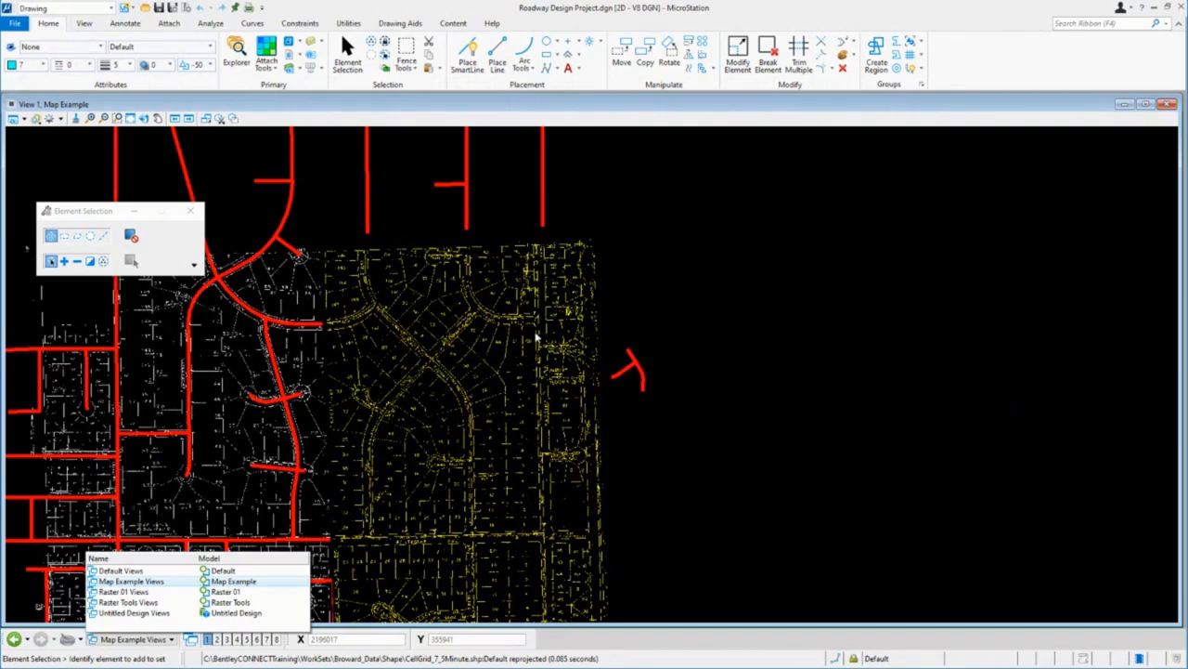
{"action": "mouse_move", "coordinate": [333, 351]}
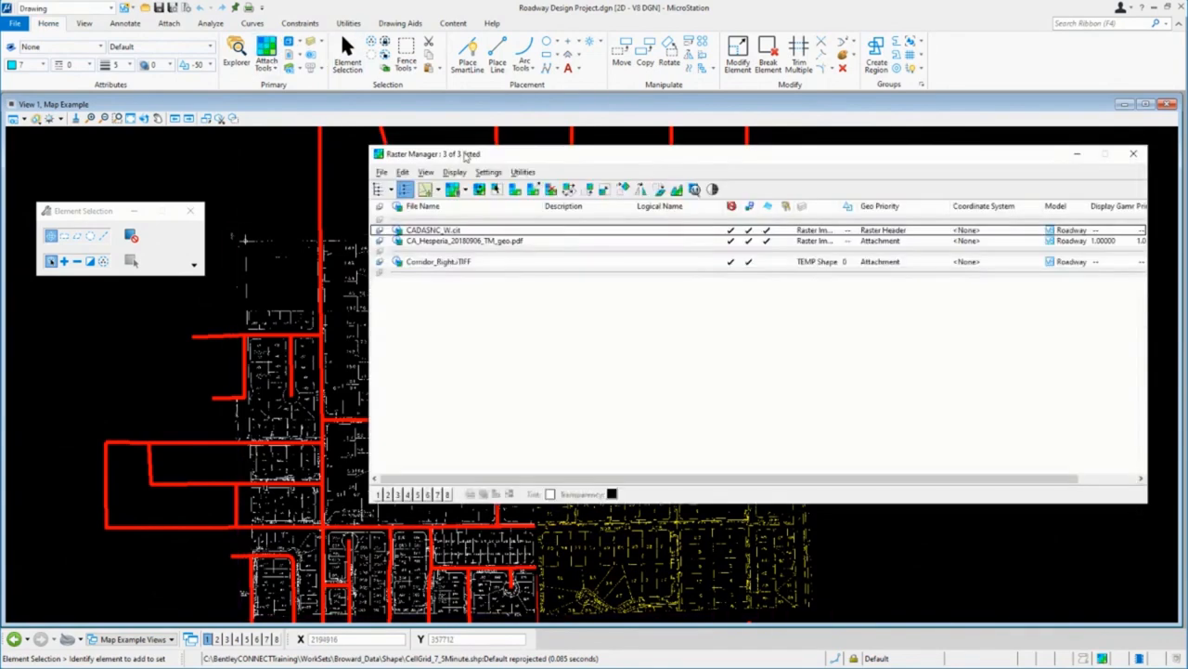
Step: Move the raster list aside and select the CADASNC_W.cit raster
{"action": "left_click_drag", "start_coordinate": [432, 153], "coordinate": [360, 299]}
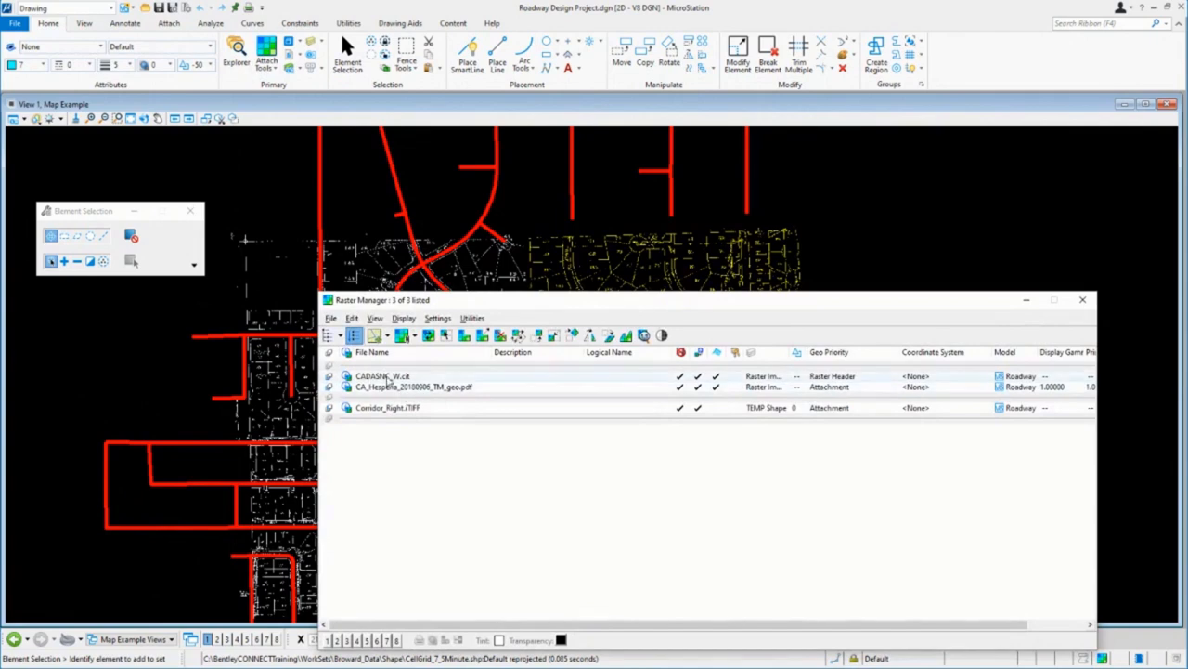
{"action": "left_click", "coordinate": [383, 375]}
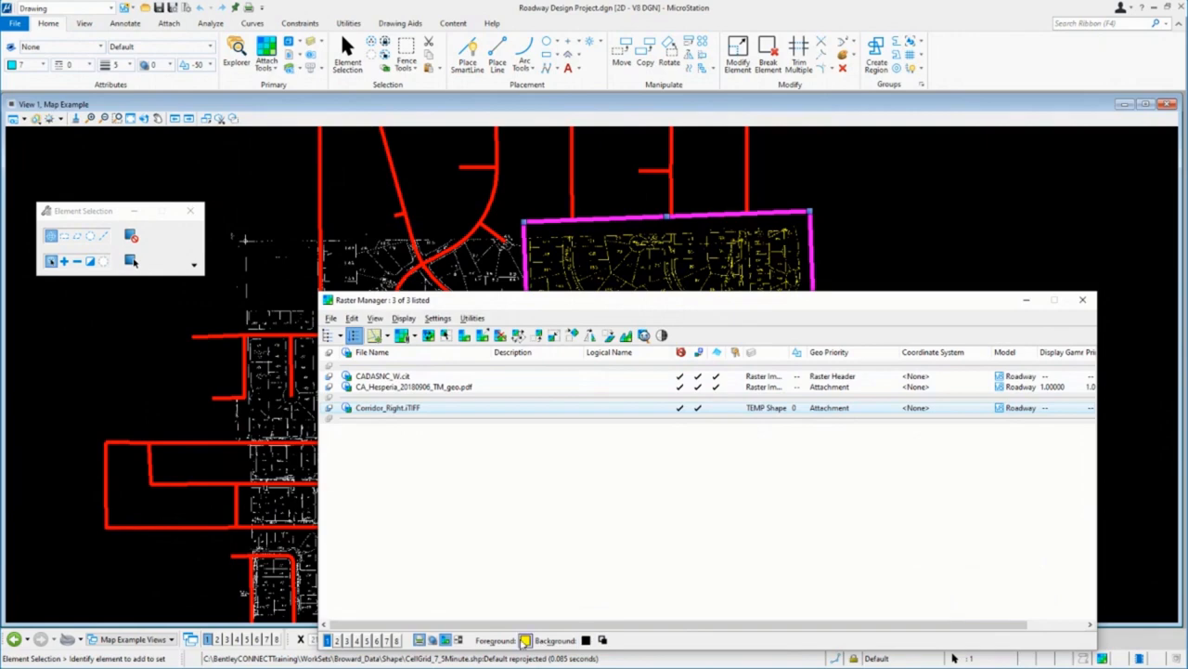
{"action": "mouse_move", "coordinate": [491, 507]}
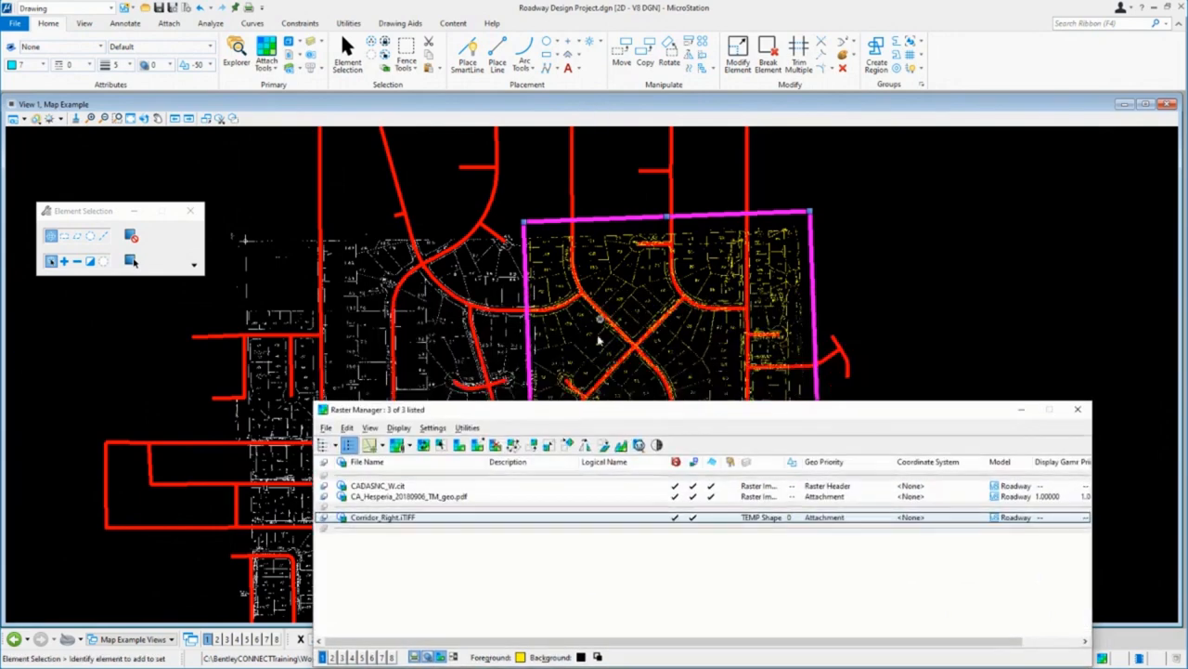
Step: Via Utilities > Transparency, give Corridor_Right.TIFF a fully (100%) transparent background
{"action": "left_click", "coordinate": [467, 427]}
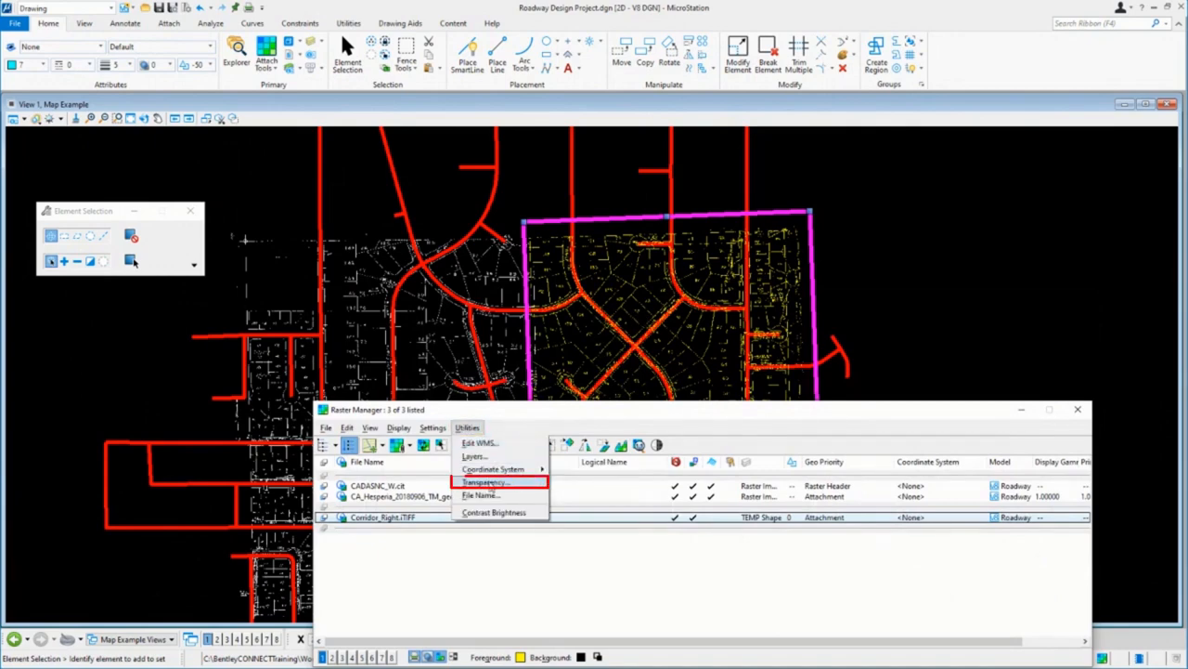
{"action": "left_click", "coordinate": [485, 482]}
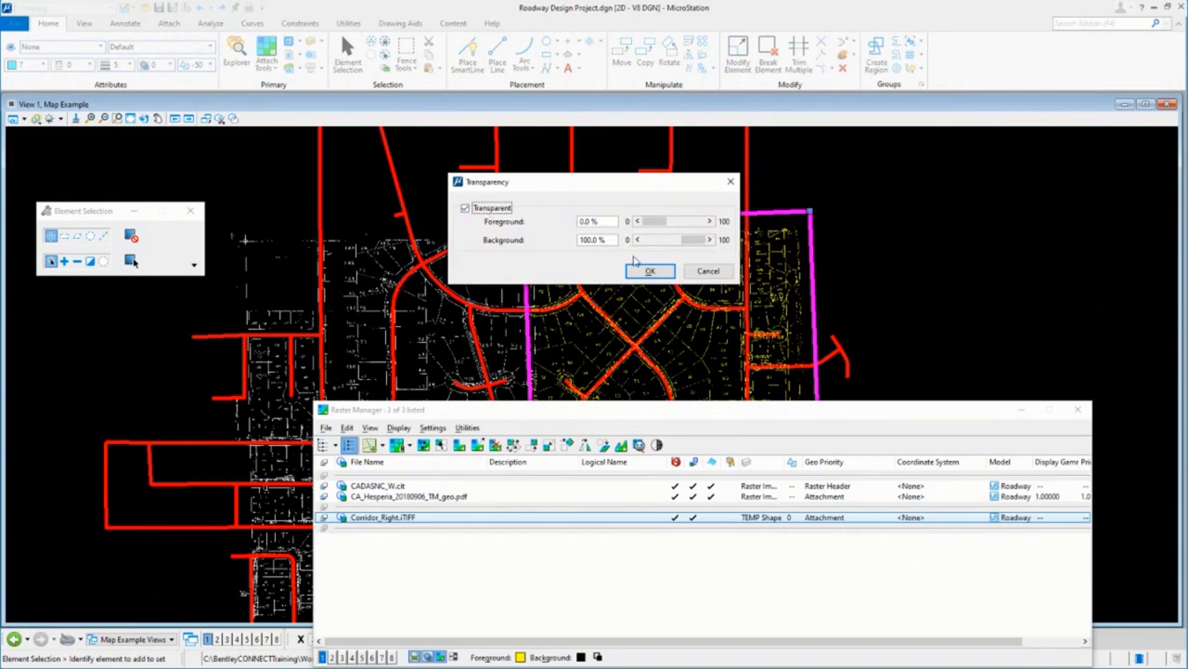
{"action": "left_click", "coordinate": [650, 270]}
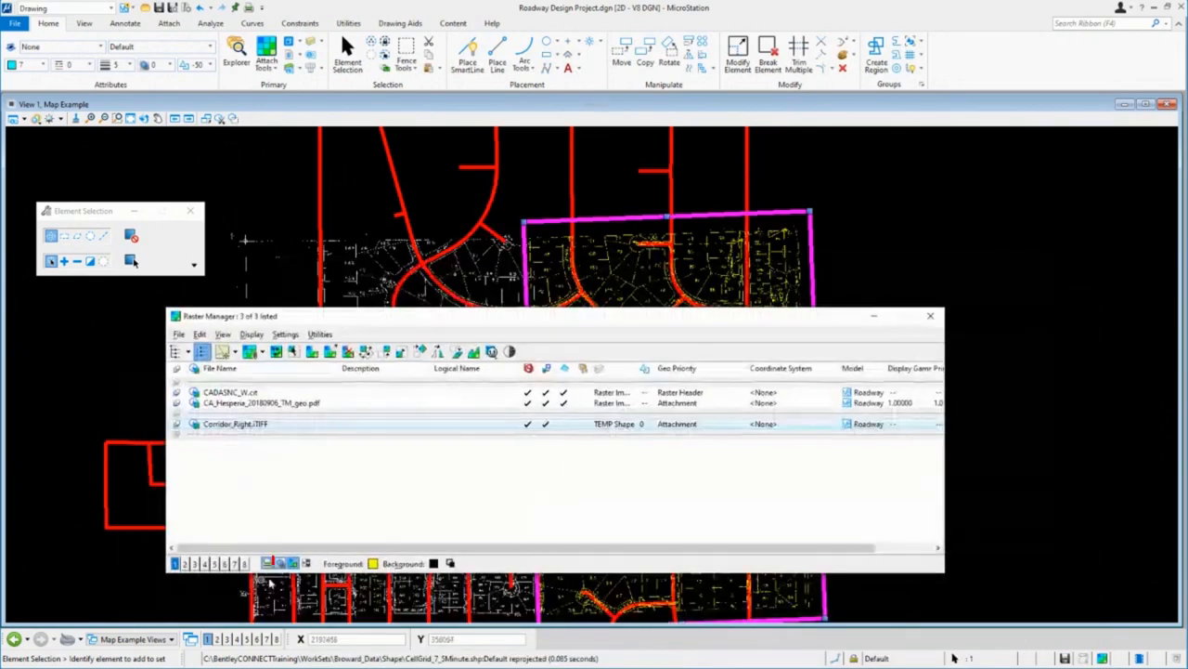
{"action": "left_click", "coordinate": [235, 423]}
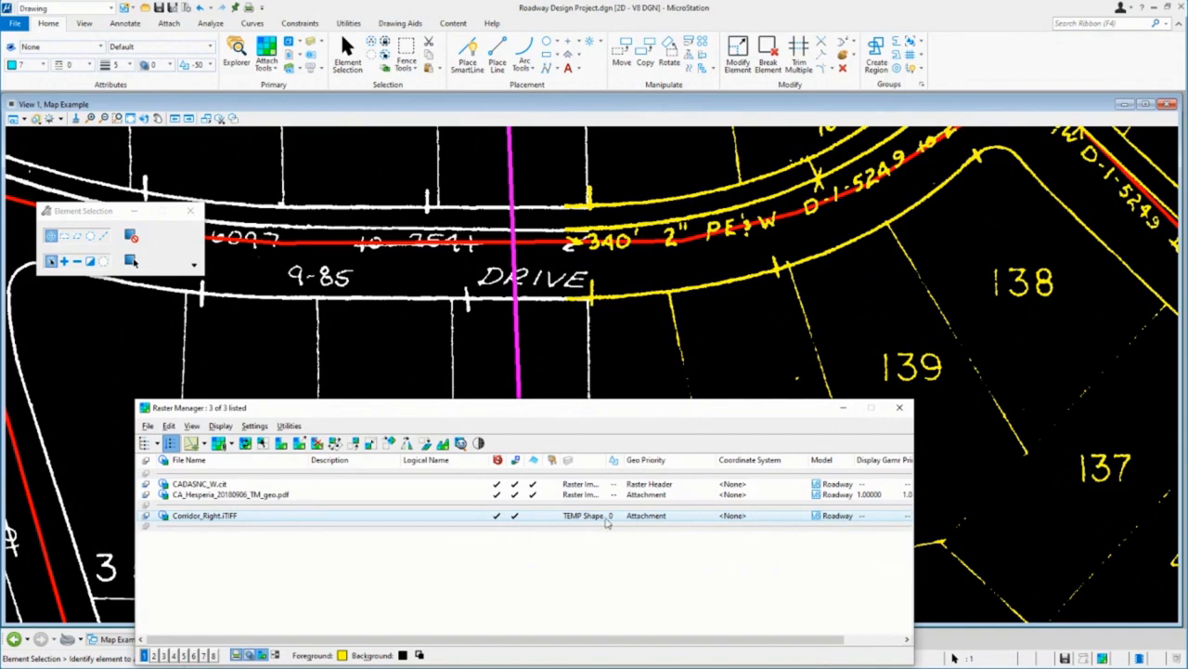
Step: Open the display-priority list for Corridor_Right.TIFF to choose -100
{"action": "left_click", "coordinate": [612, 515]}
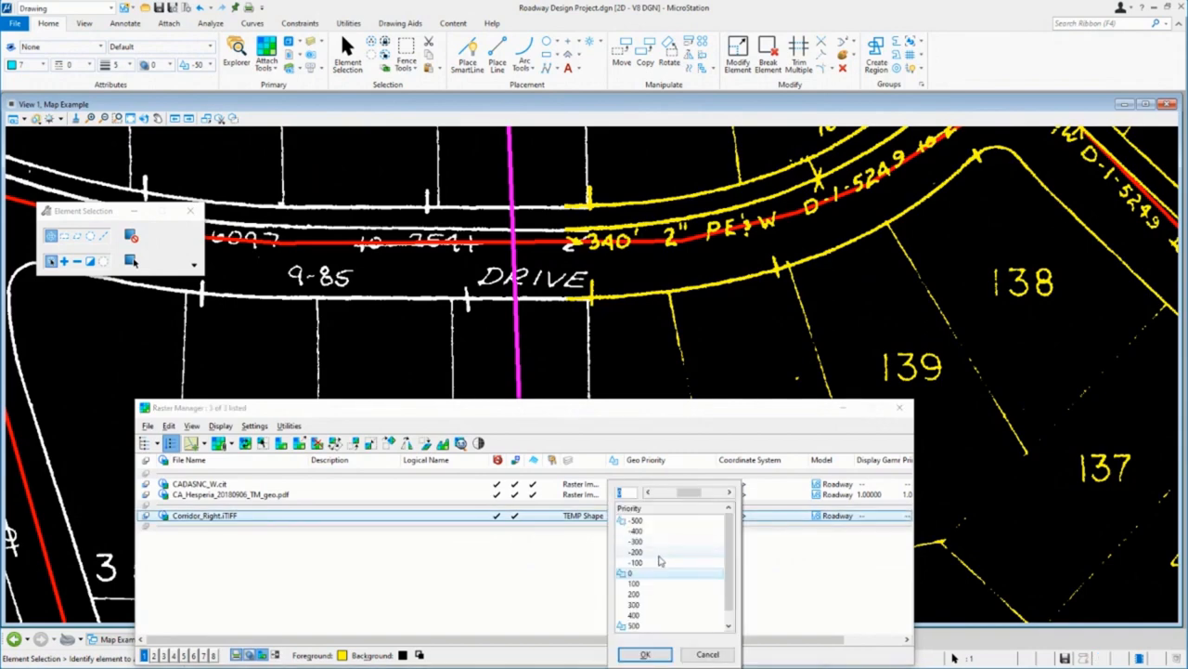
{"action": "mouse_move", "coordinate": [692, 246]}
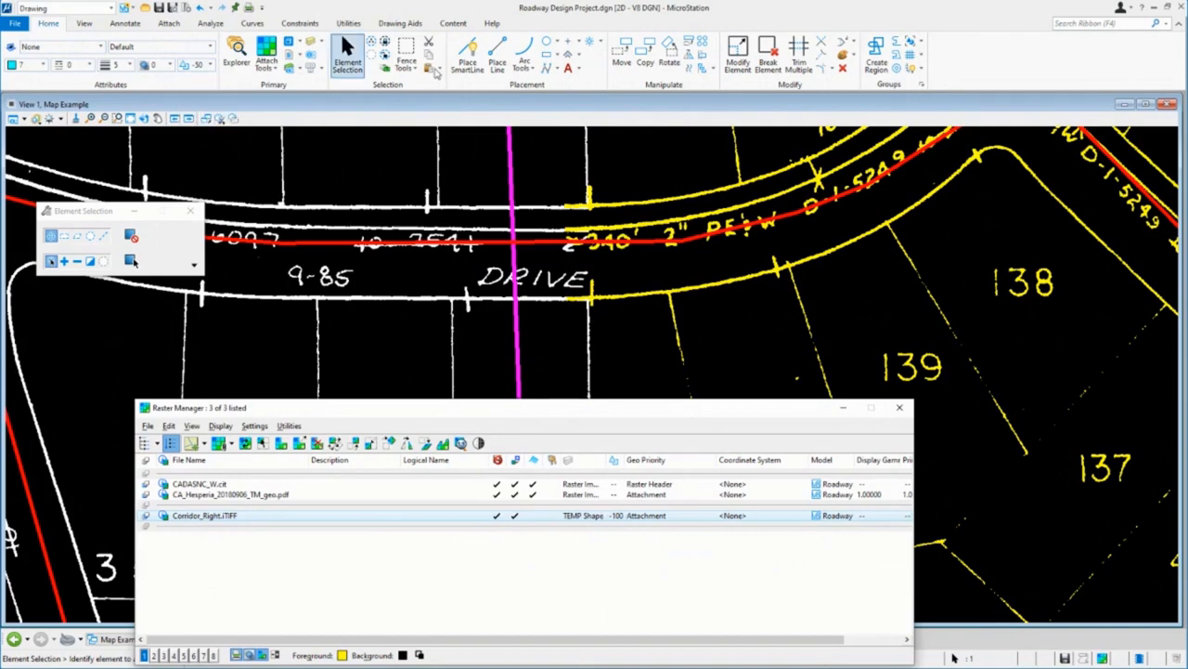
Step: Place a cyan SmartLine from left of DRIVE diagonally across the road
{"action": "left_click", "coordinate": [497, 55]}
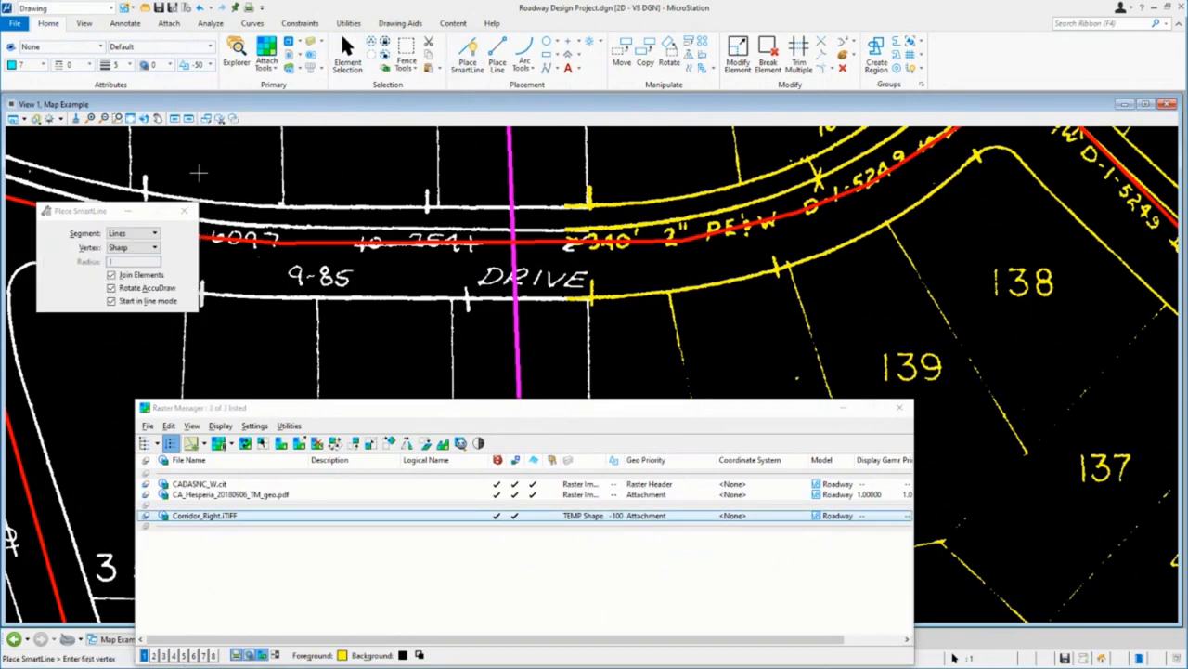
{"action": "left_click", "coordinate": [198, 172]}
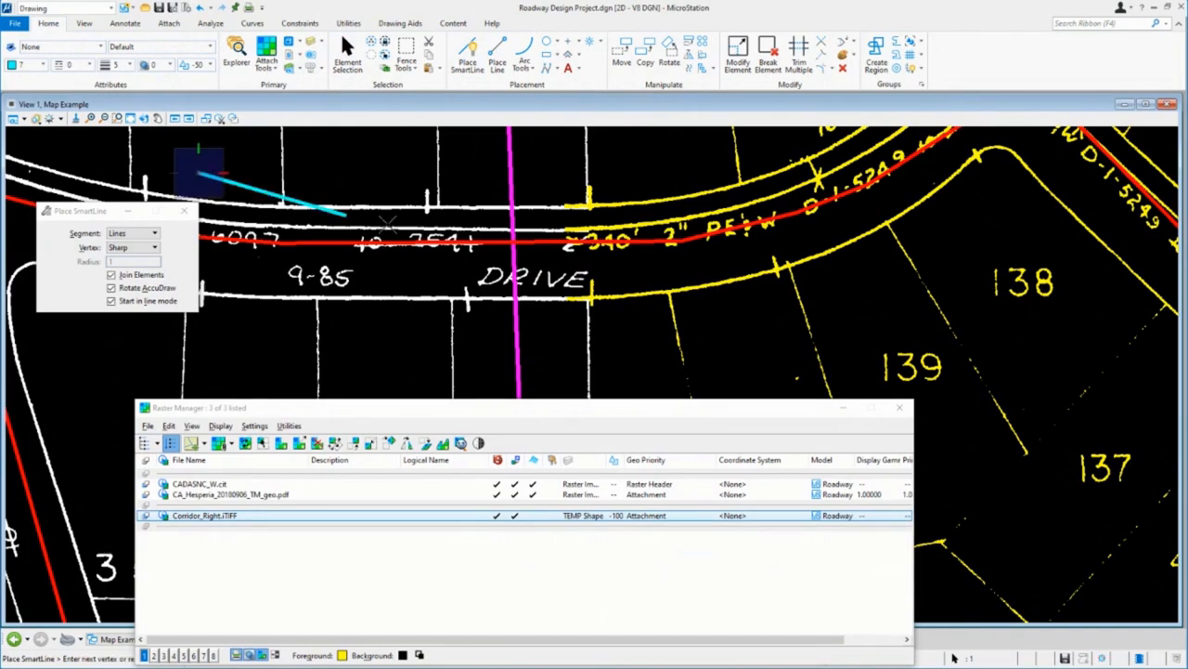
{"action": "left_click", "coordinate": [859, 302]}
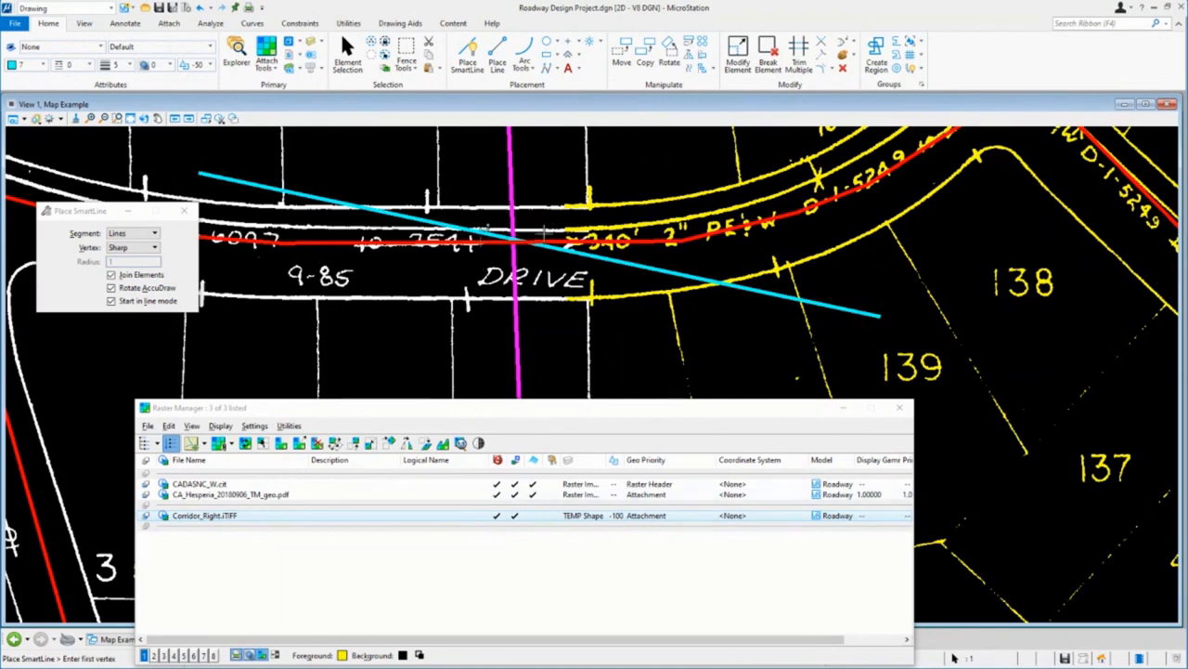
{"action": "mouse_move", "coordinate": [534, 220]}
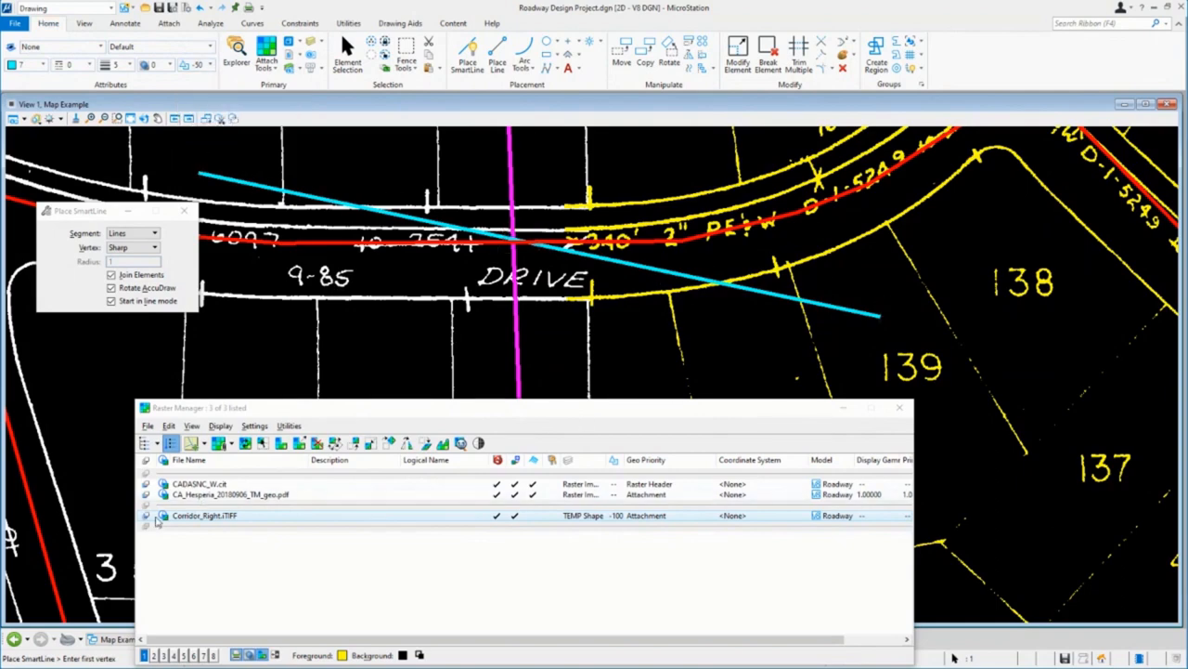
Step: Fit the Corridor_Right raster in view and set its foreground to white (255,255,255)
{"action": "double_click", "coordinate": [204, 516]}
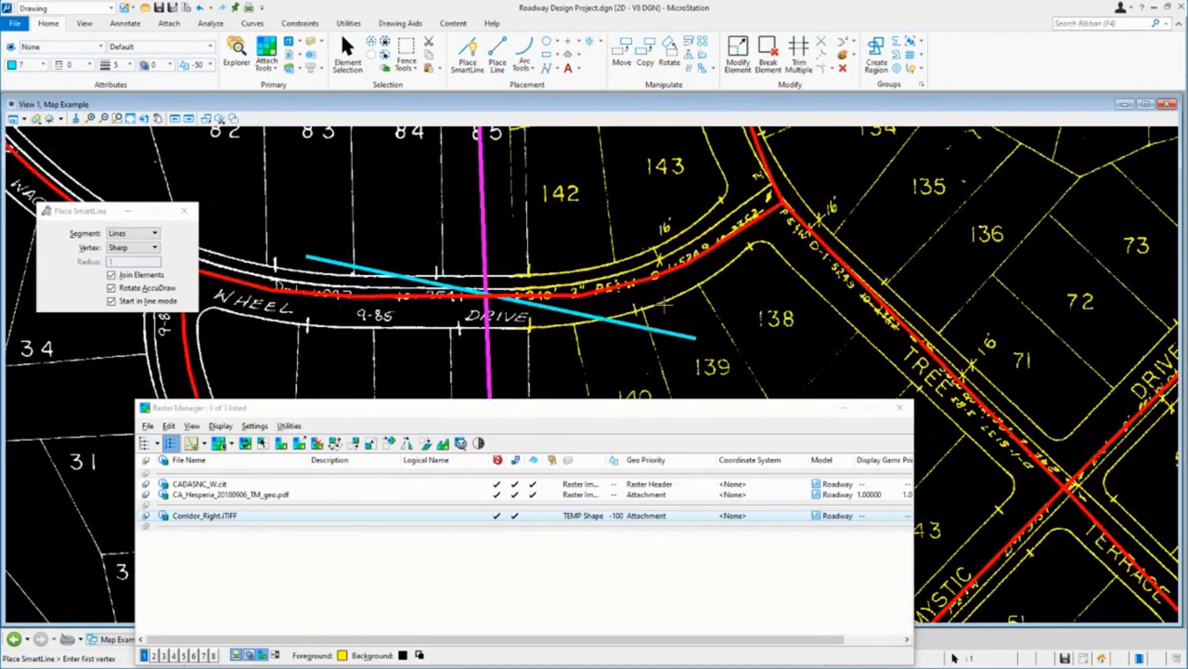
{"action": "mouse_move", "coordinate": [512, 336]}
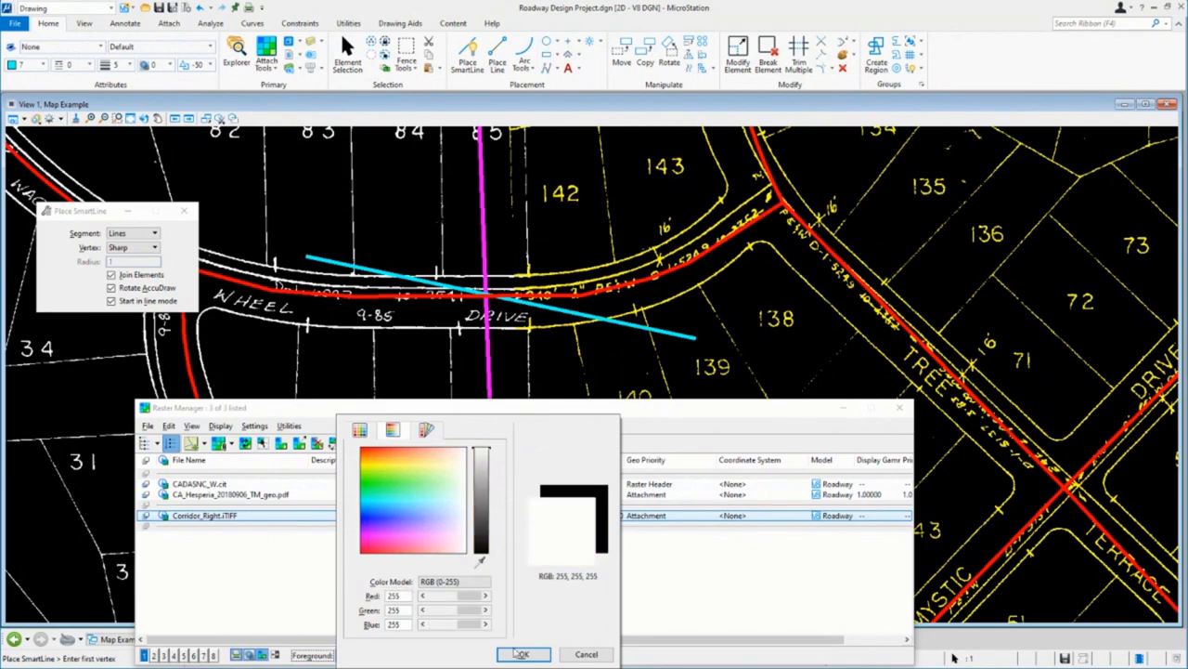
{"action": "left_click", "coordinate": [521, 654]}
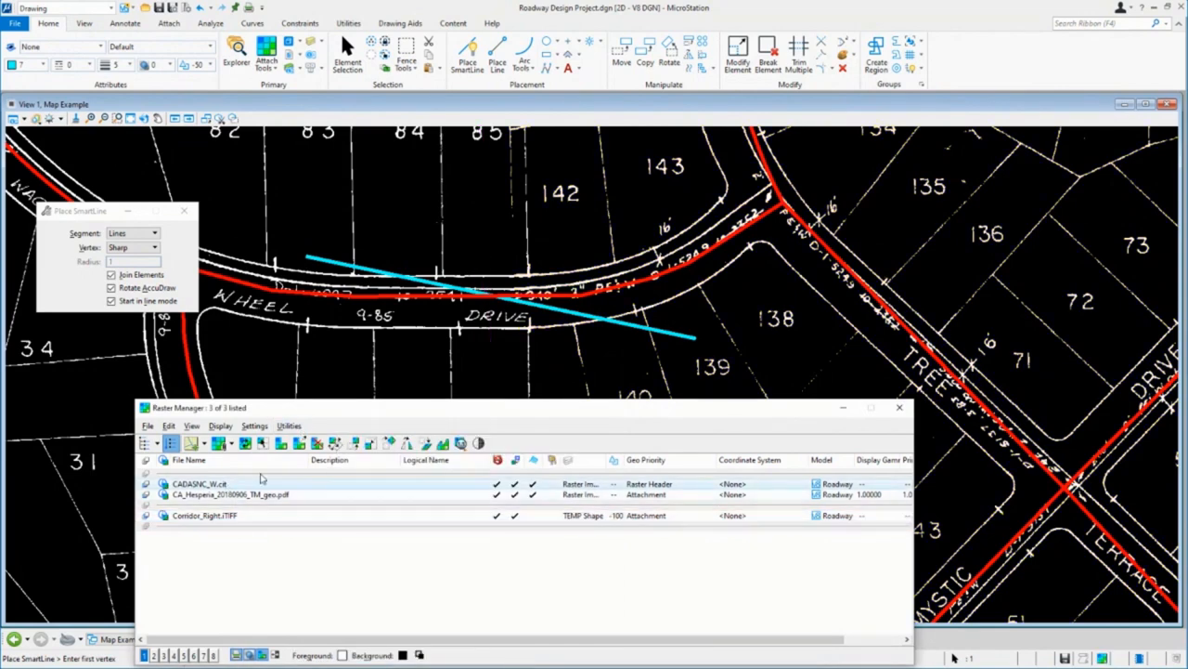
Step: Fade the CADASNC_W.cit raster's foreground to about 75% transparency
{"action": "left_click", "coordinate": [289, 426]}
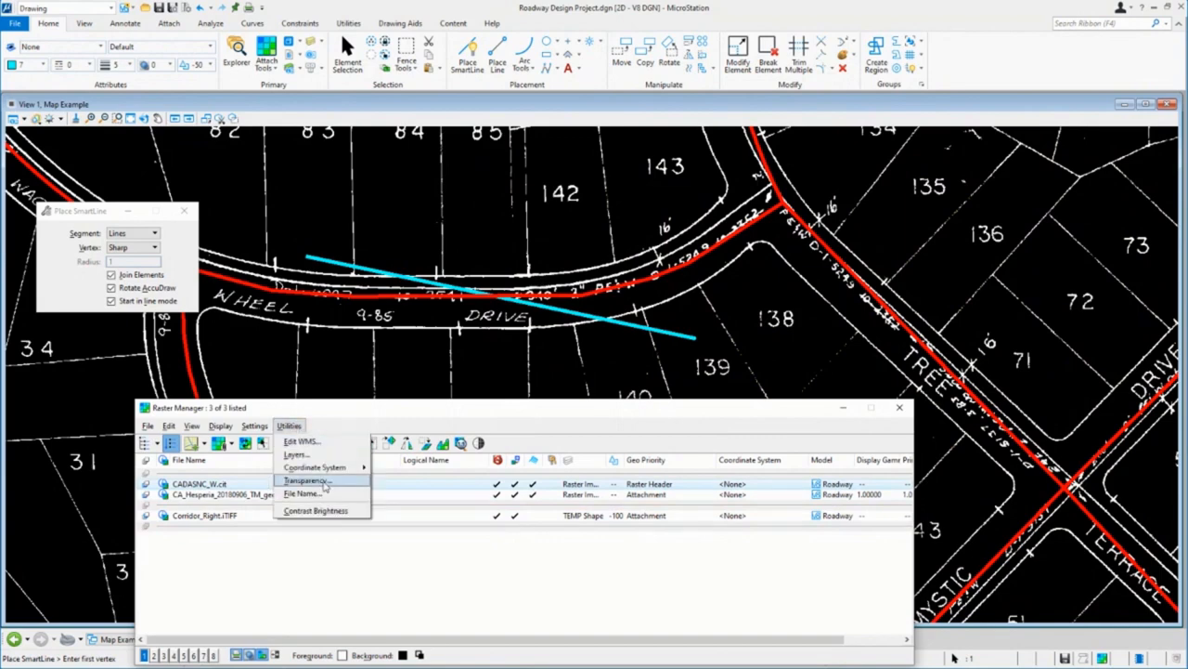
{"action": "mouse_move", "coordinate": [323, 488]}
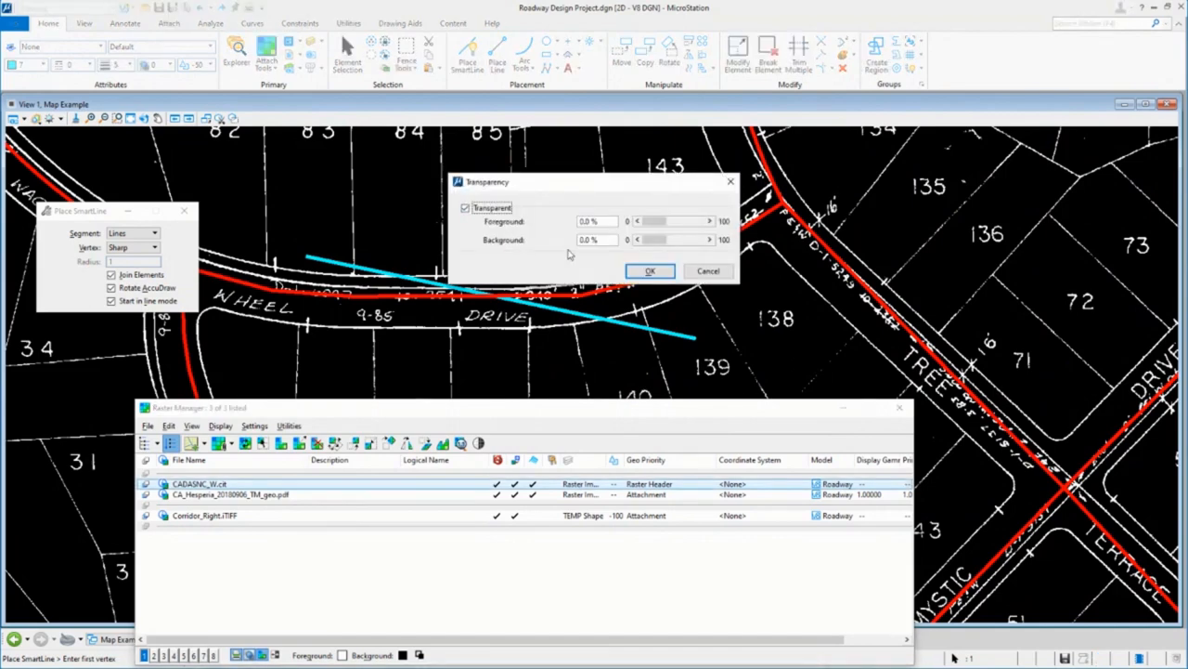
{"action": "left_click_drag", "start_coordinate": [646, 221], "coordinate": [661, 221]}
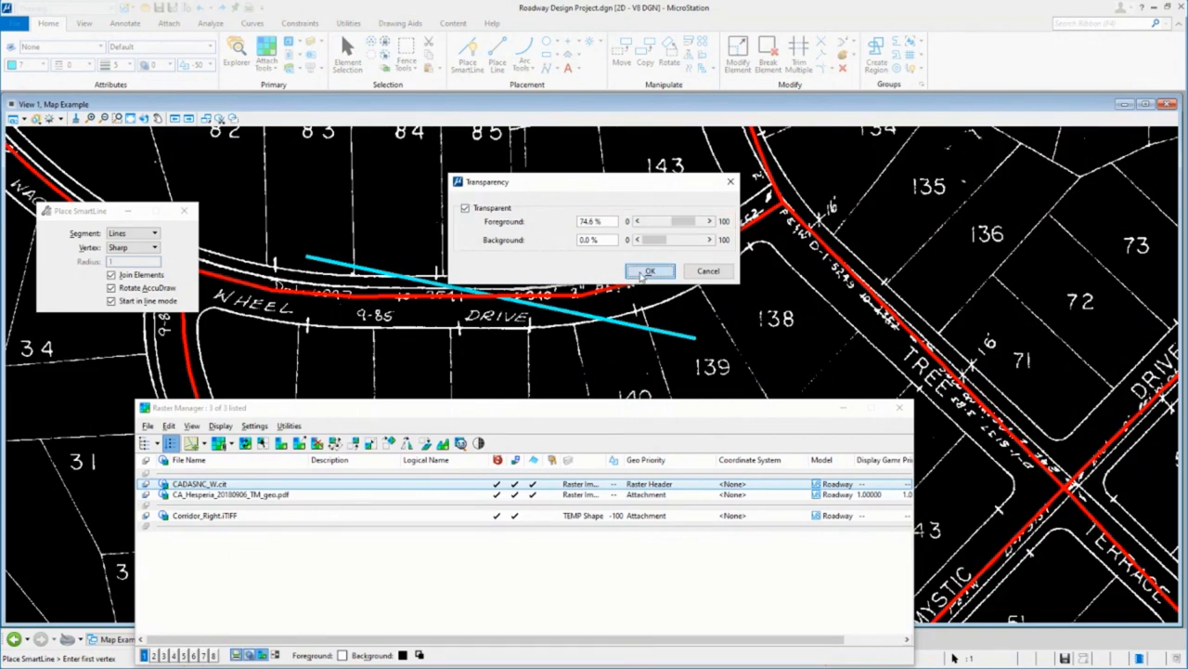
{"action": "left_click", "coordinate": [650, 271]}
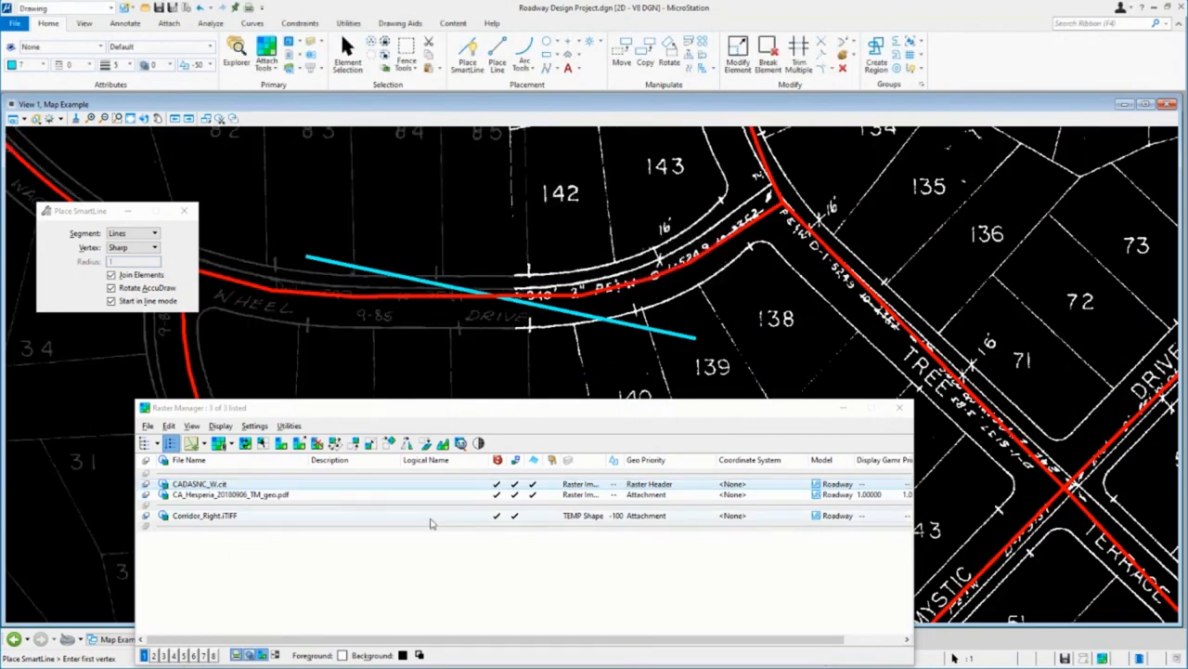
Step: Fade the Corridor_Right raster's foreground to about 78% transparency
{"action": "right_click", "coordinate": [204, 515]}
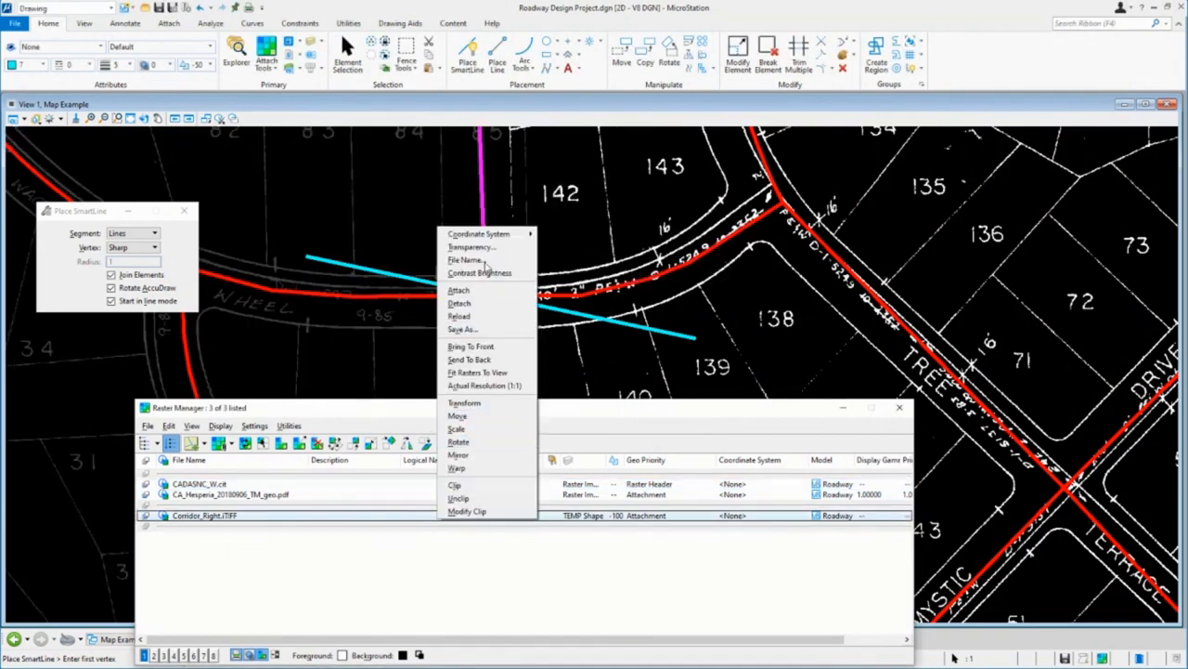
{"action": "left_click", "coordinate": [473, 246]}
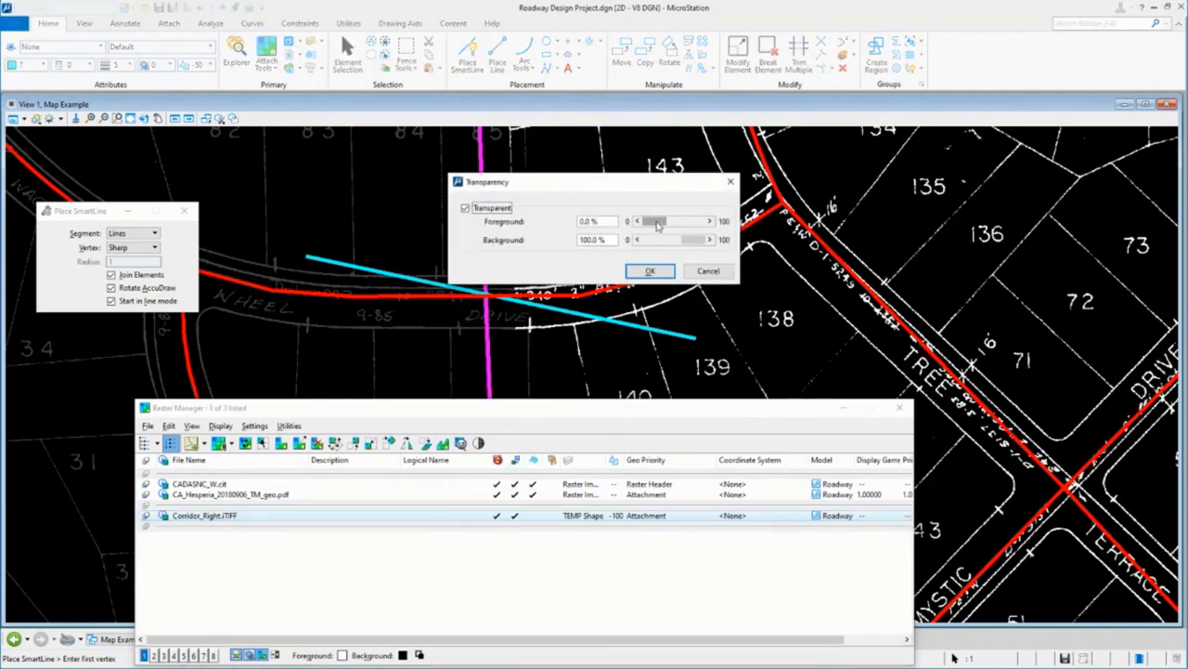
{"action": "left_click_drag", "start_coordinate": [650, 221], "coordinate": [682, 221]}
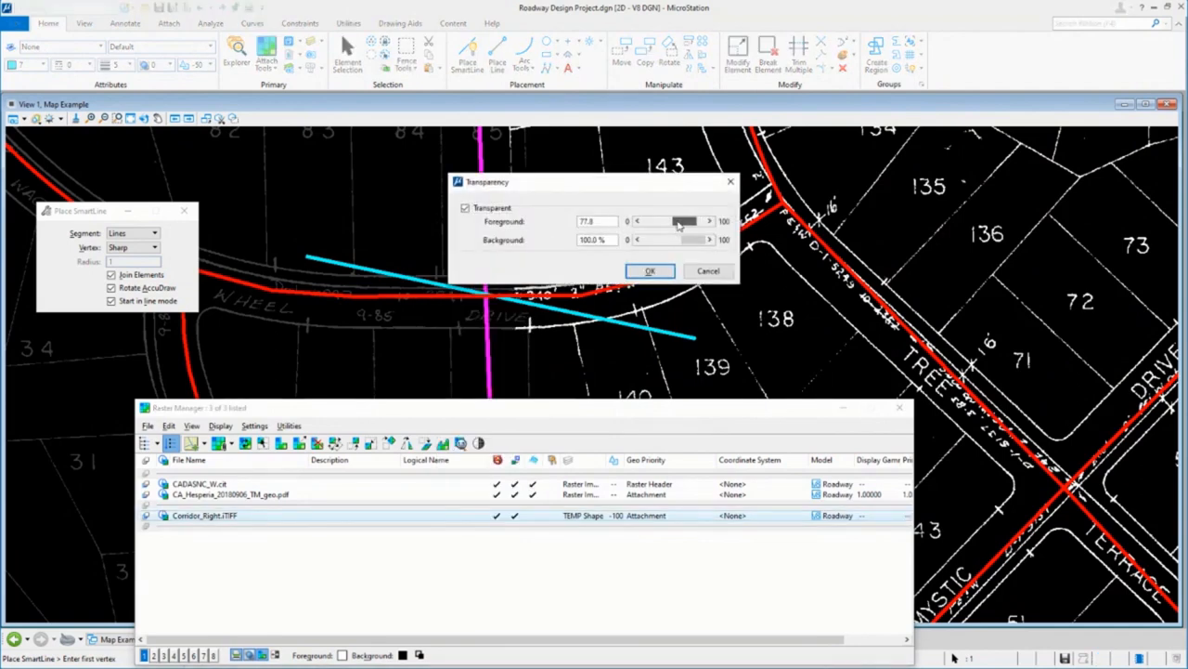
{"action": "left_click", "coordinate": [650, 270]}
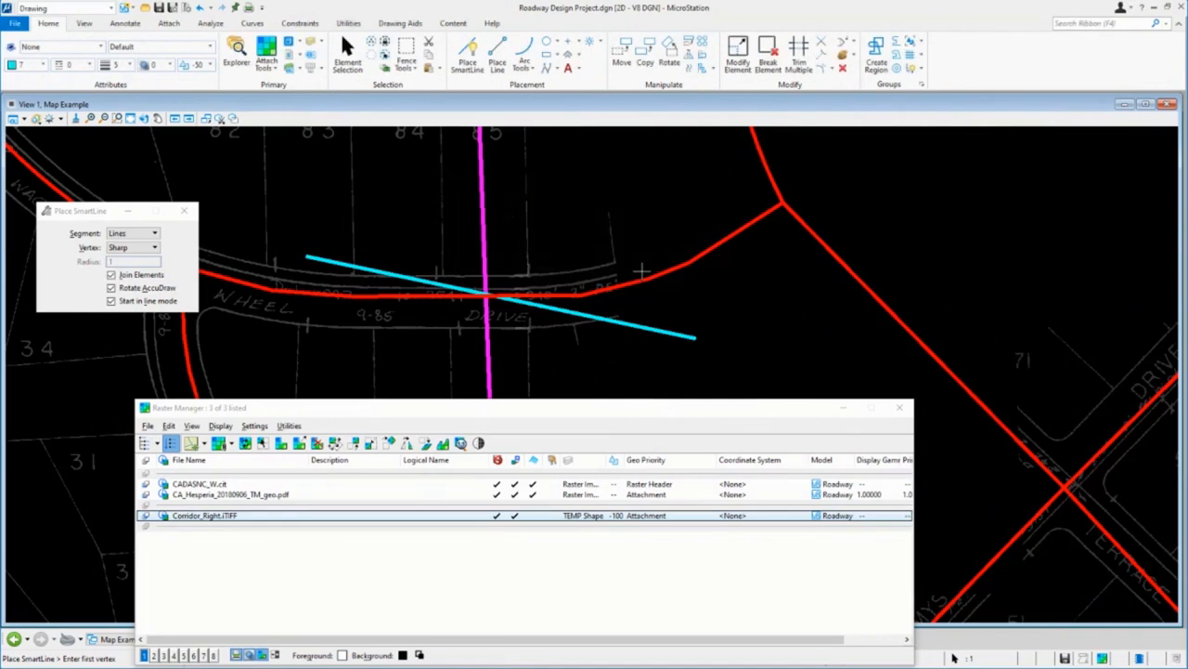